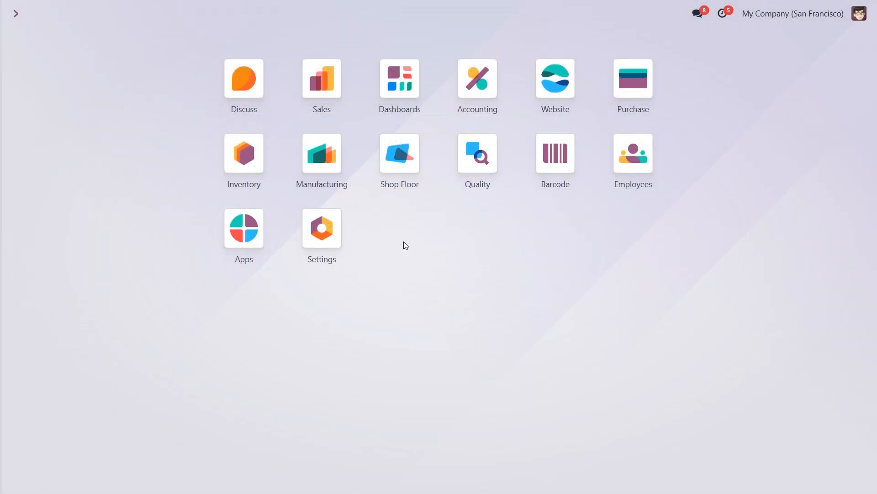
- Open the Customizable Desk product record from the Sales product catalogue
click(321, 79)
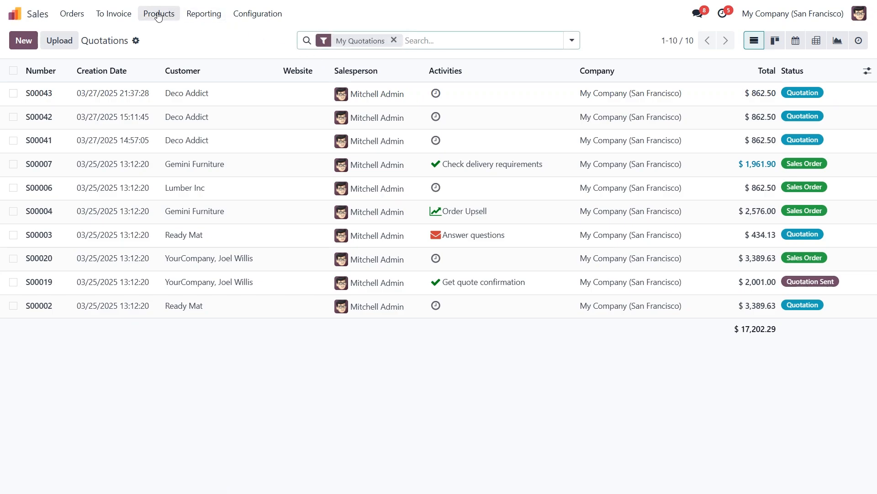
click(158, 13)
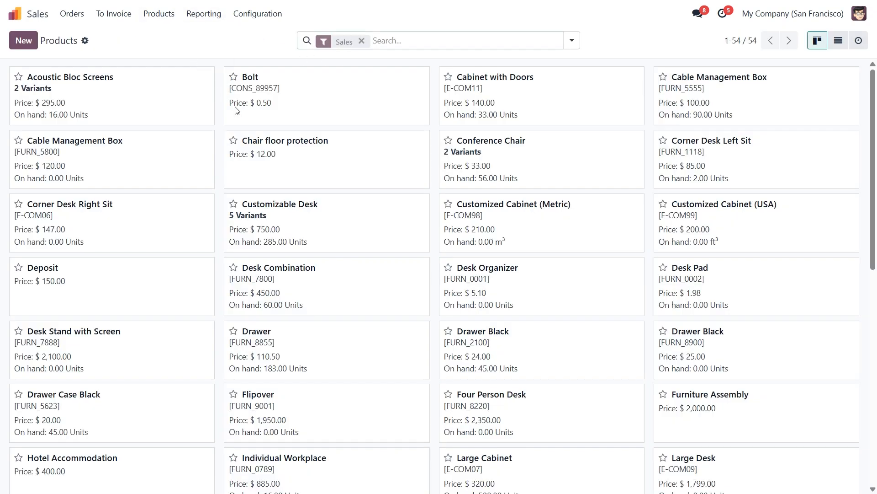
click(281, 203)
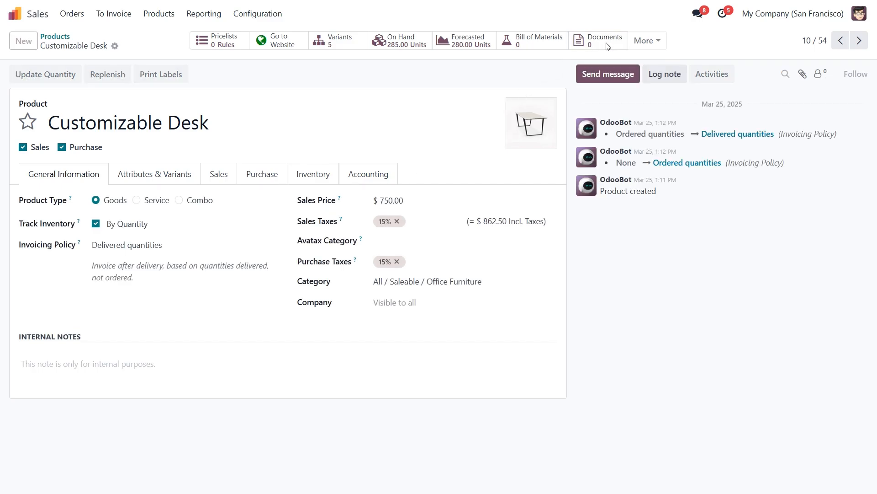
- Open the Customizable Desk's Documents smart button, showing an empty list
click(598, 40)
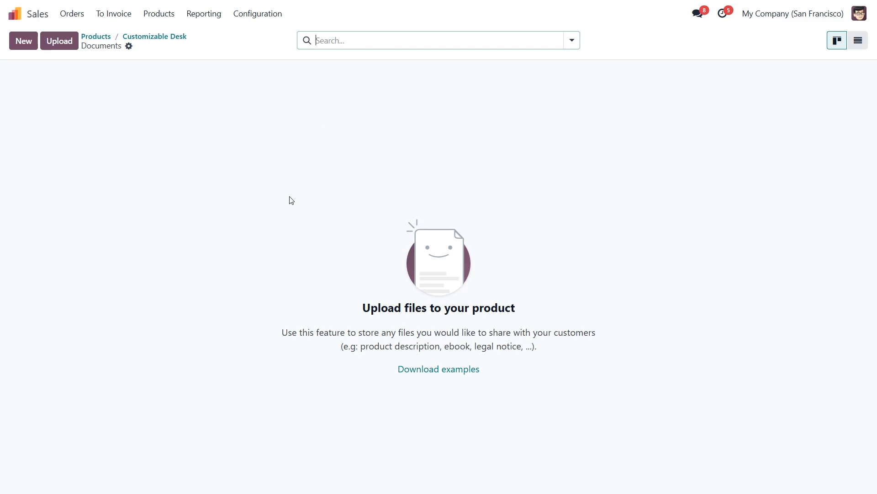
mouse_move(370, 325)
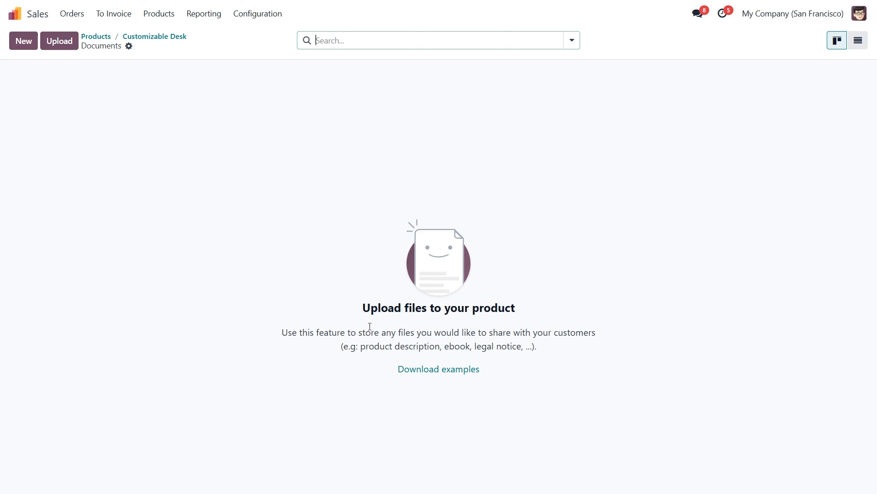
mouse_move(299, 177)
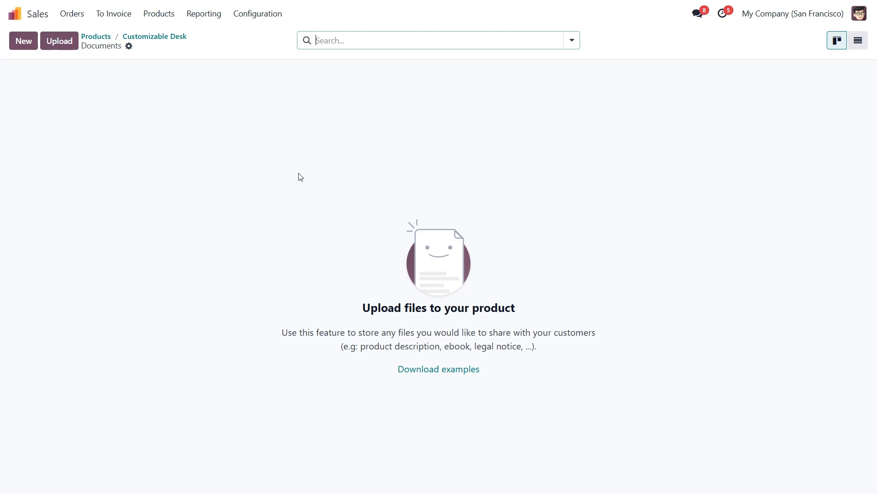
mouse_move(93, 160)
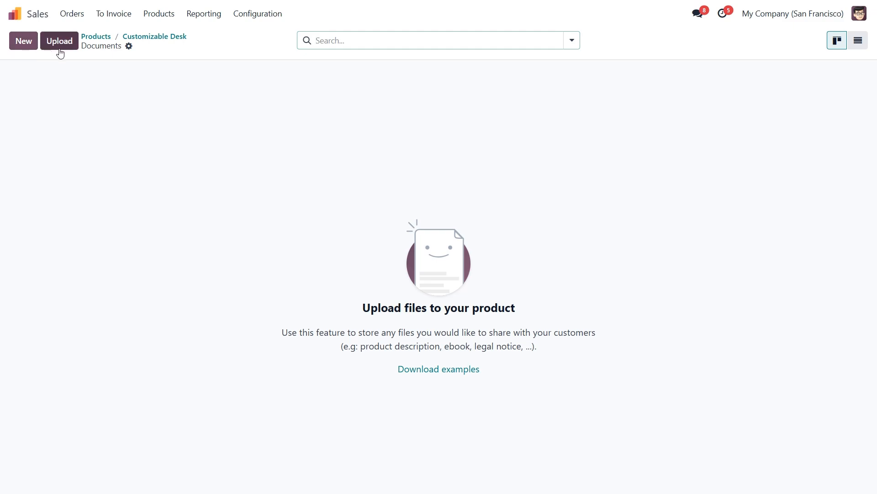
- Start a new product document, try type URL, then set it back to File
click(23, 41)
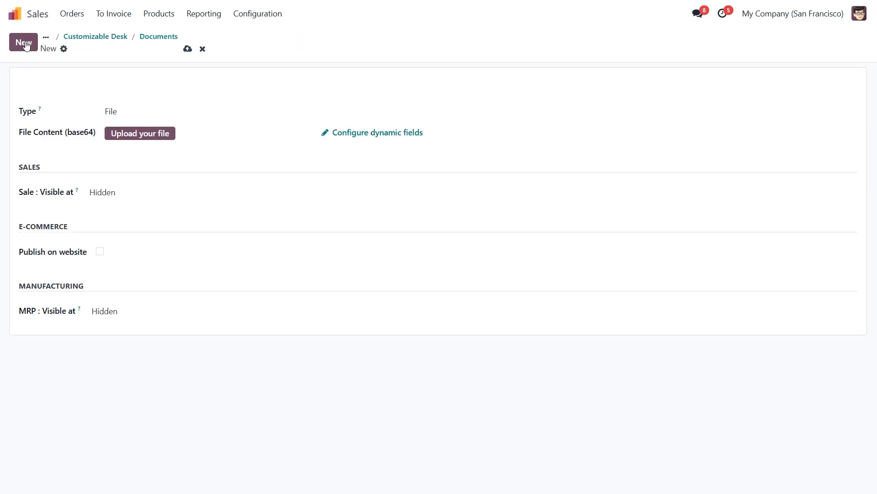
mouse_move(94, 125)
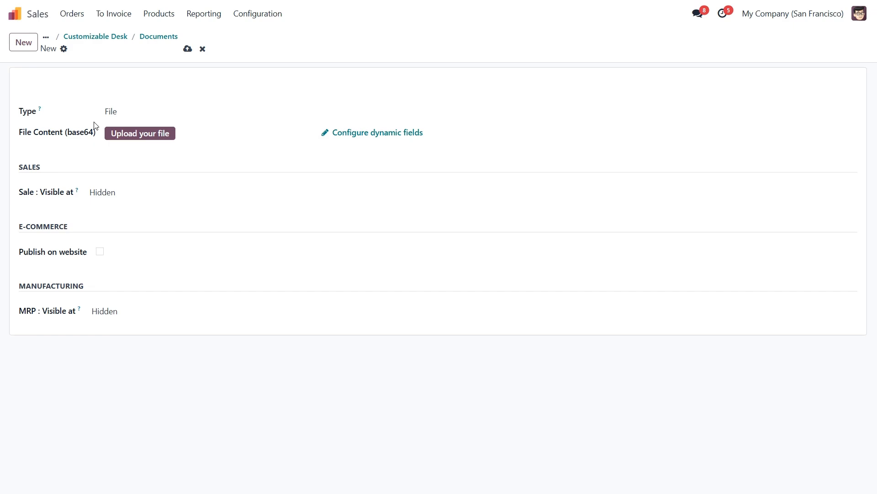
click(118, 111)
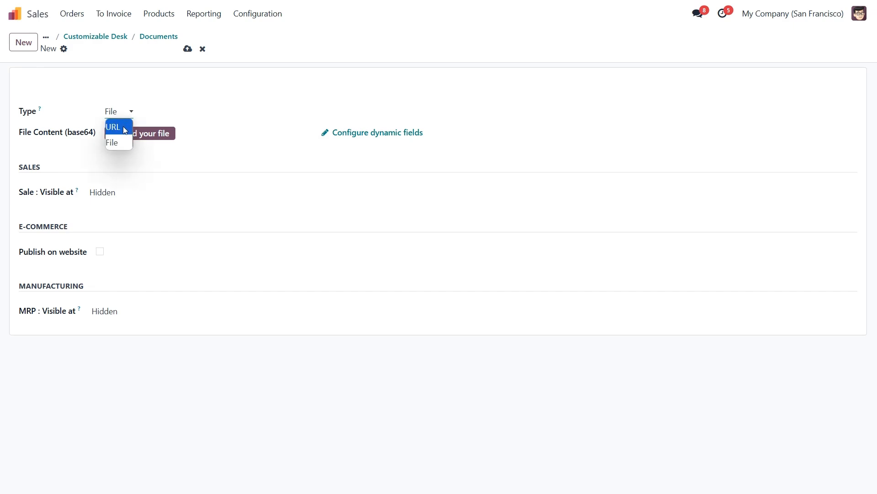
click(113, 126)
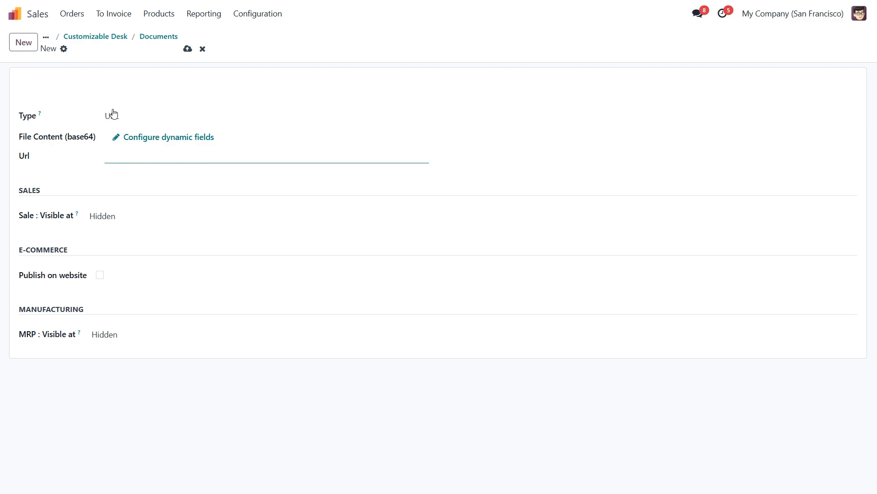
click(118, 116)
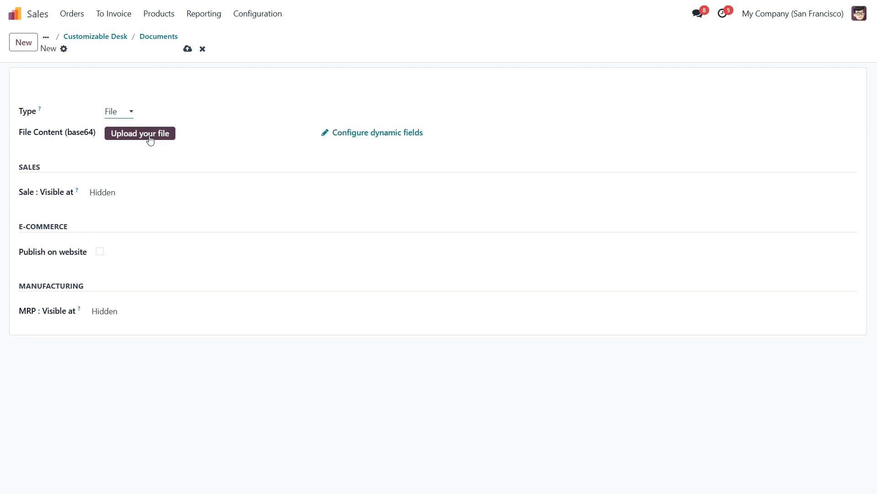
mouse_move(162, 142)
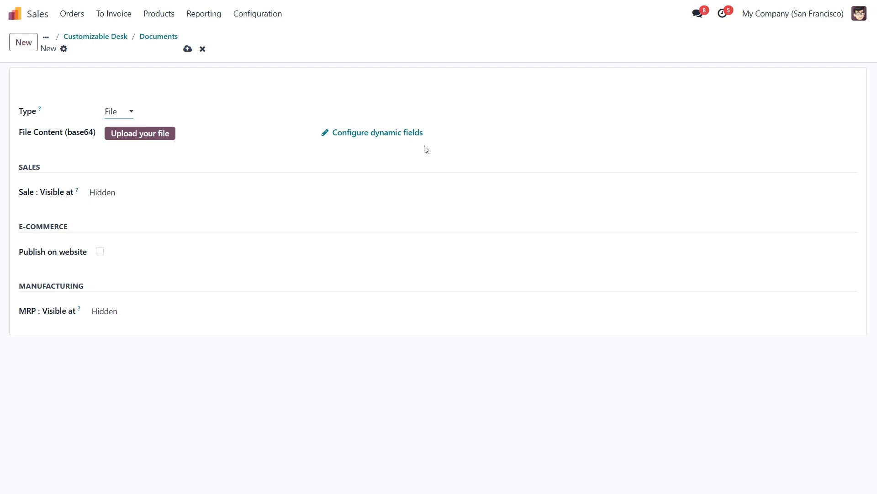
mouse_move(378, 133)
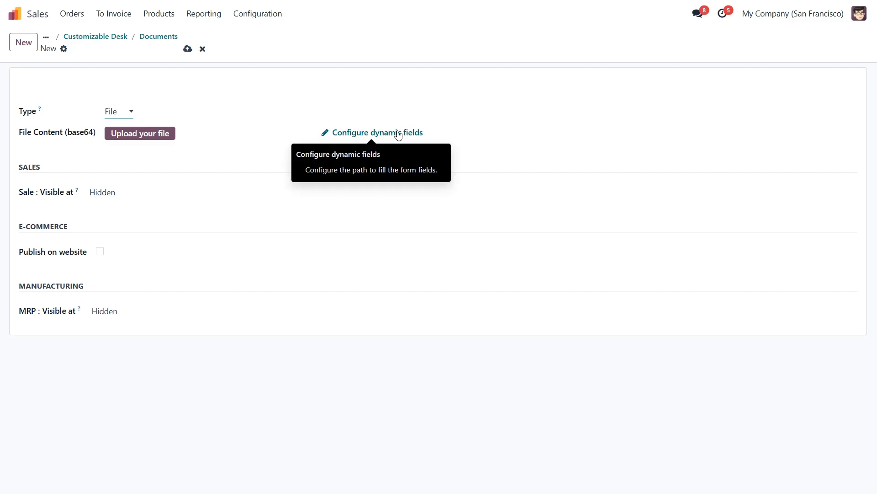
mouse_move(368, 152)
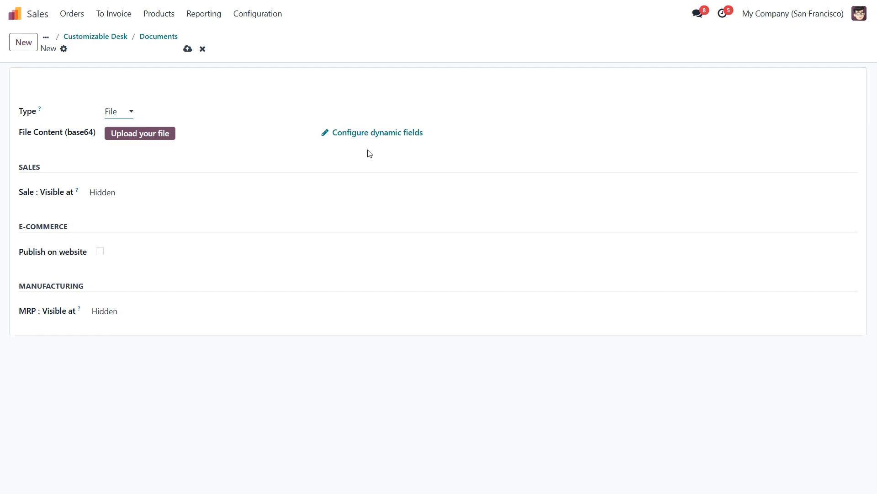
mouse_move(433, 144)
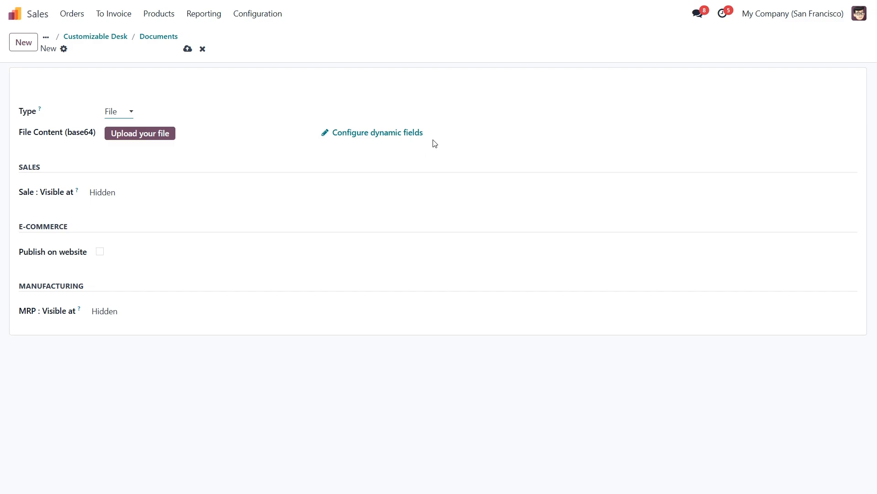
mouse_move(362, 148)
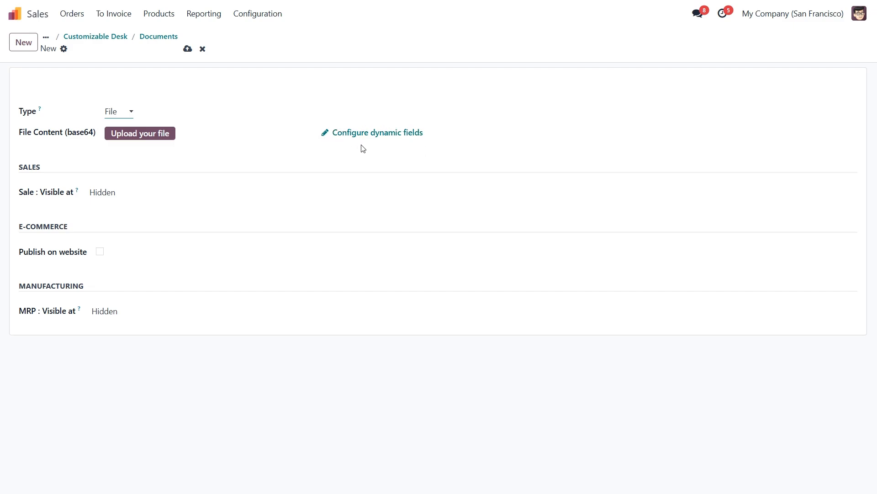
click(104, 311)
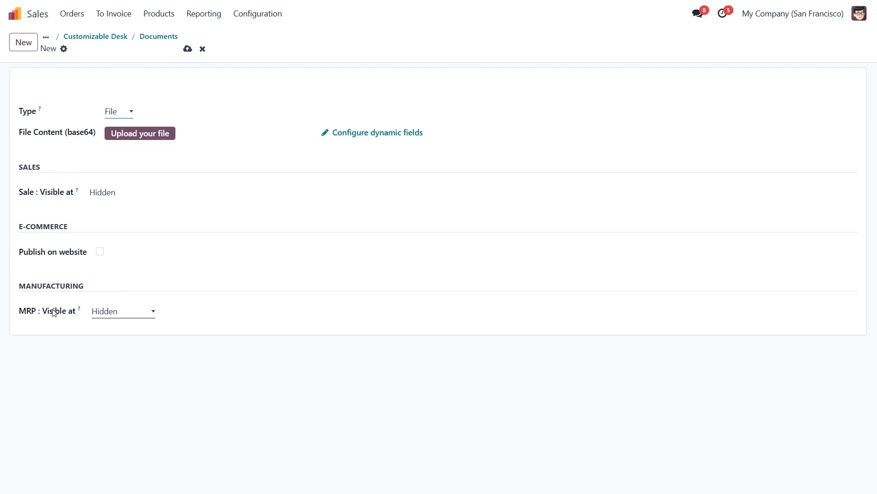
mouse_move(76, 191)
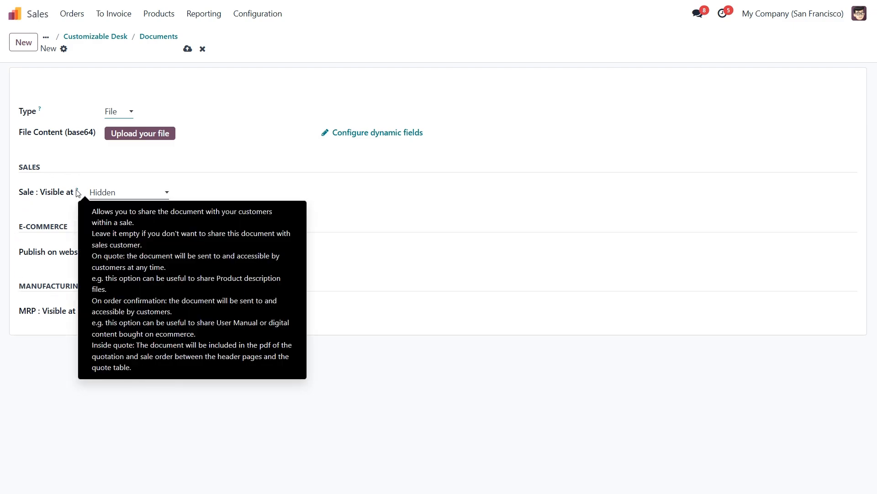
mouse_move(124, 195)
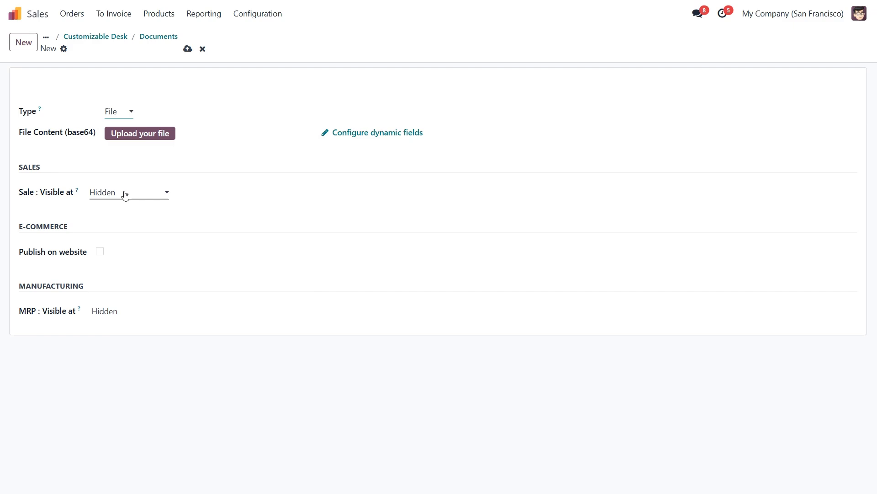
click(129, 192)
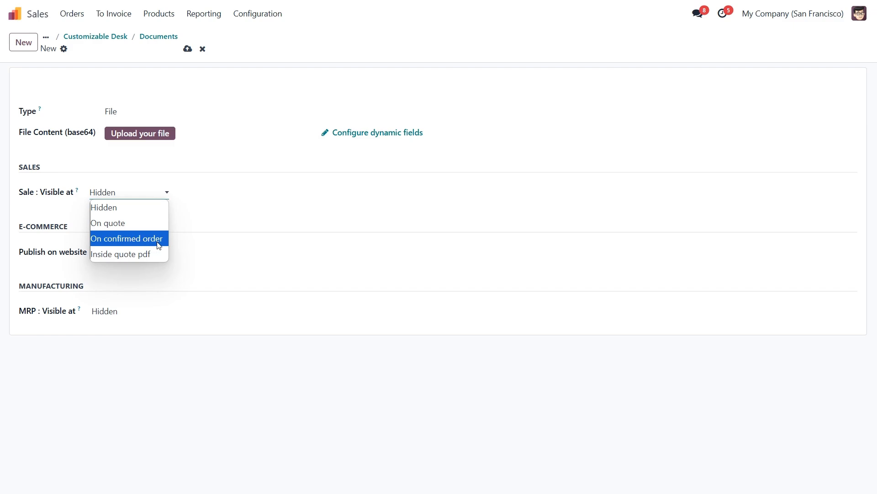
mouse_move(121, 254)
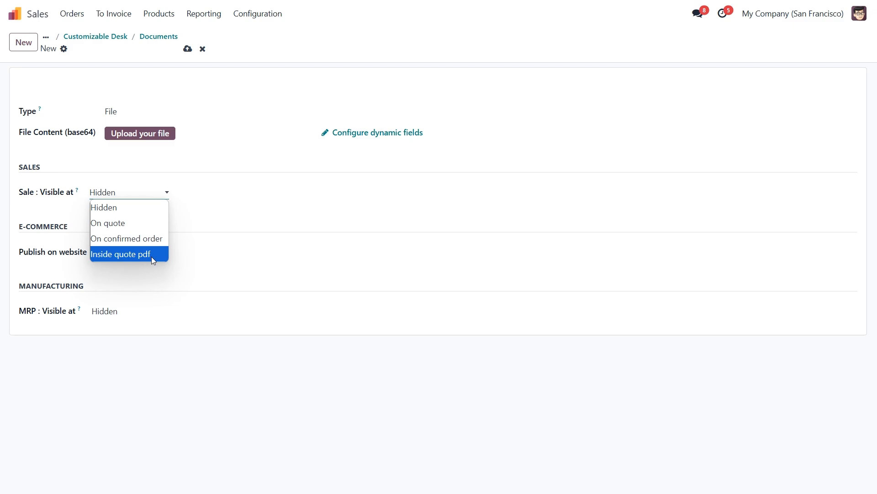
mouse_move(175, 251)
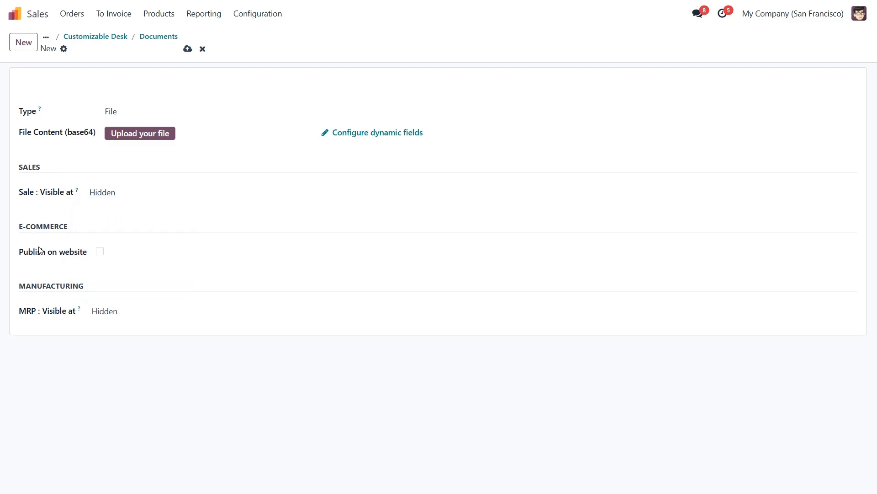
- Toggle website publishing, set manufacturing visibility to Bill of Materials, then discard the unsaved document
click(100, 253)
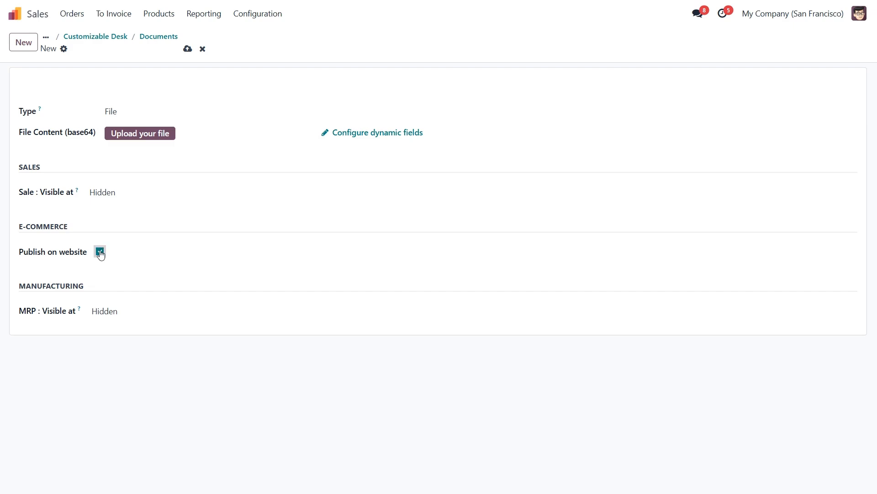
click(100, 252)
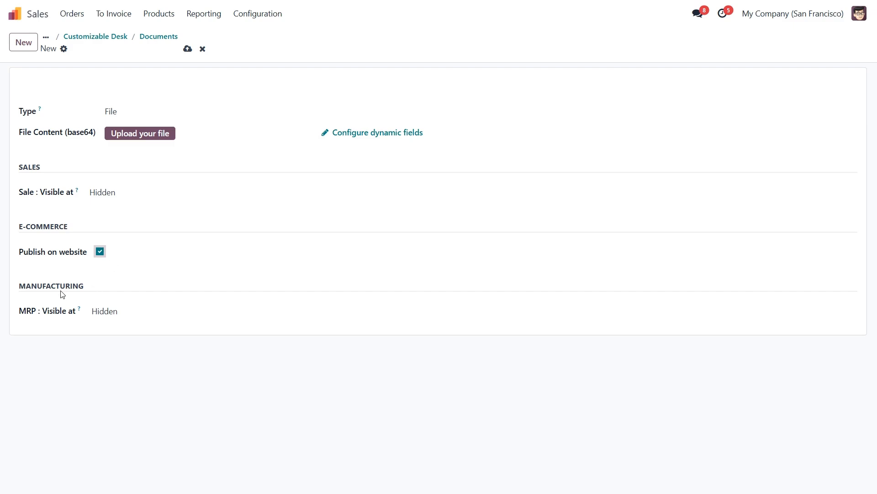
click(122, 310)
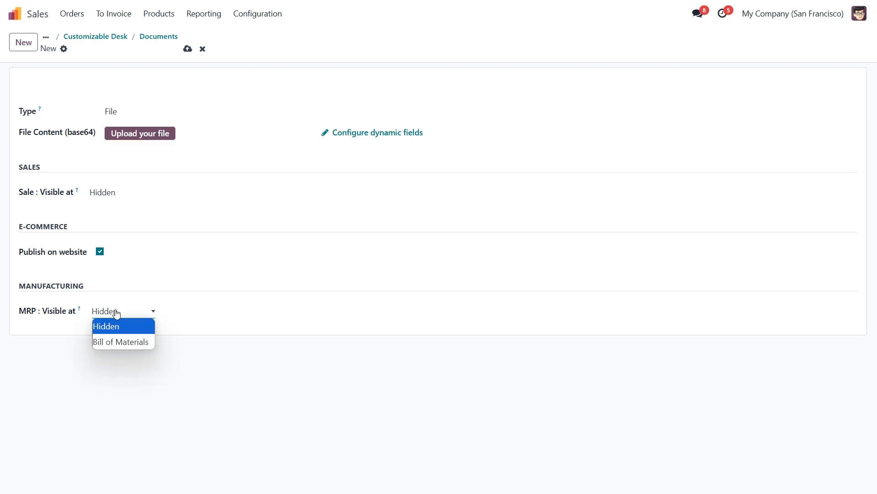
click(121, 340)
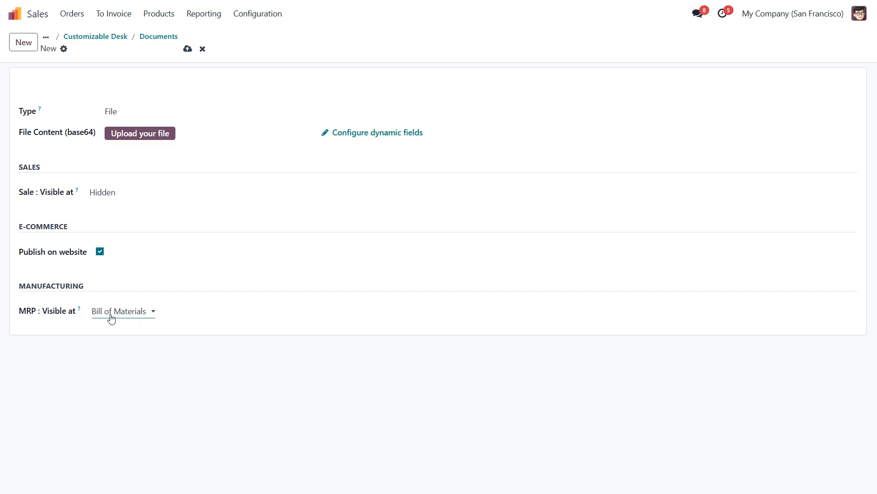
mouse_move(120, 329)
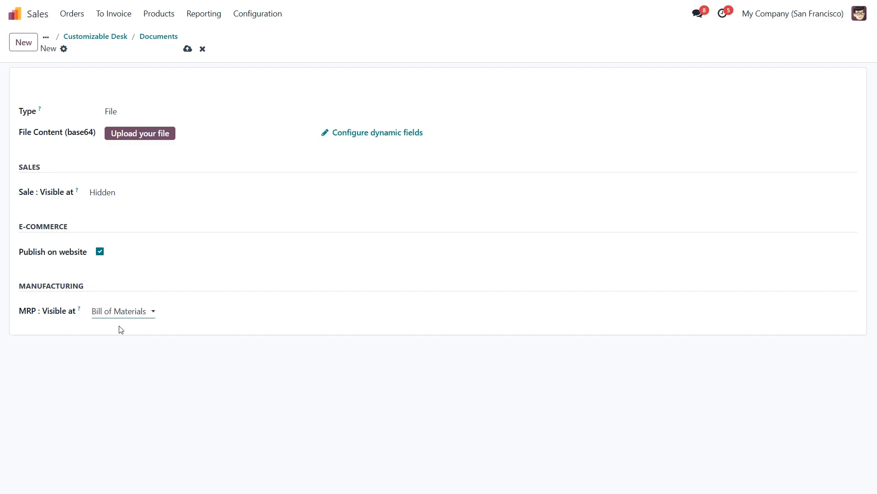
mouse_move(245, 240)
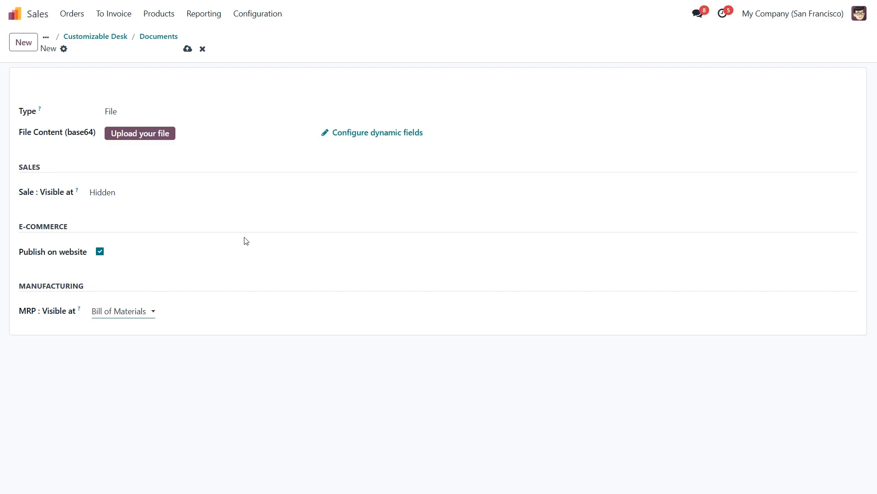
click(202, 50)
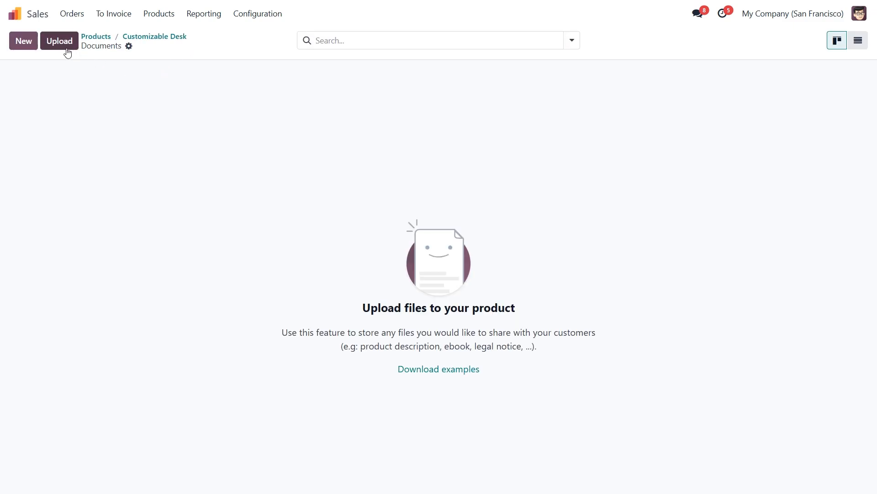
- Upload the Customizable Desk Document file from Downloads to the product's documents
click(59, 40)
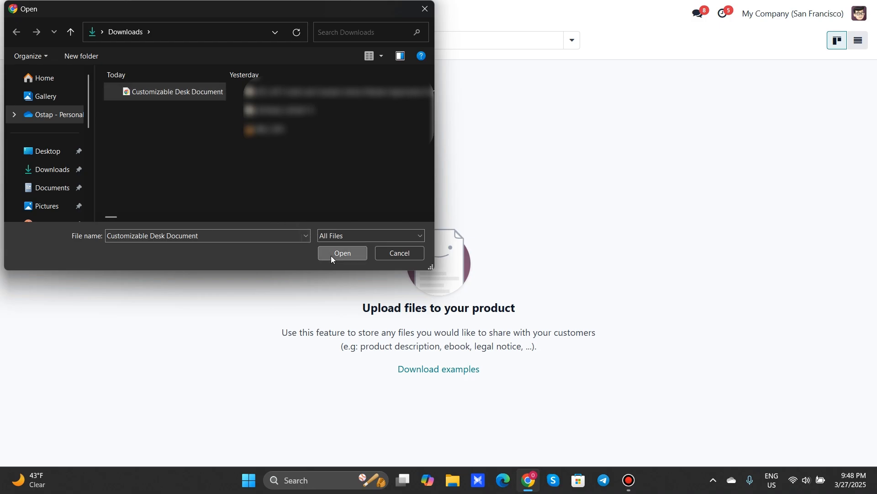
click(342, 253)
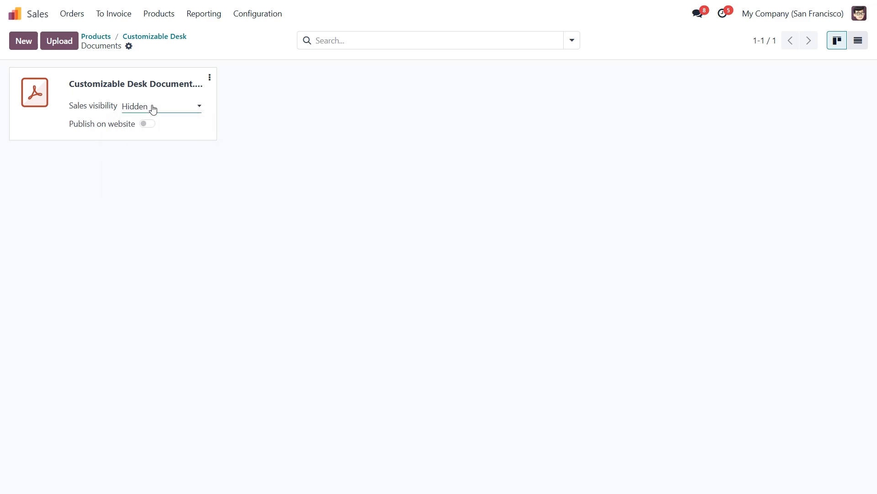
- Set the document's sales visibility to On quote and publish it on the website
click(161, 106)
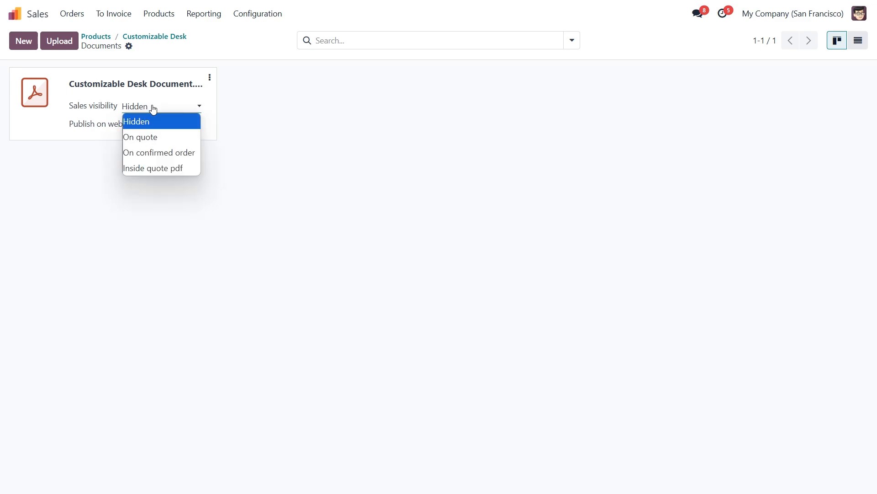
click(141, 138)
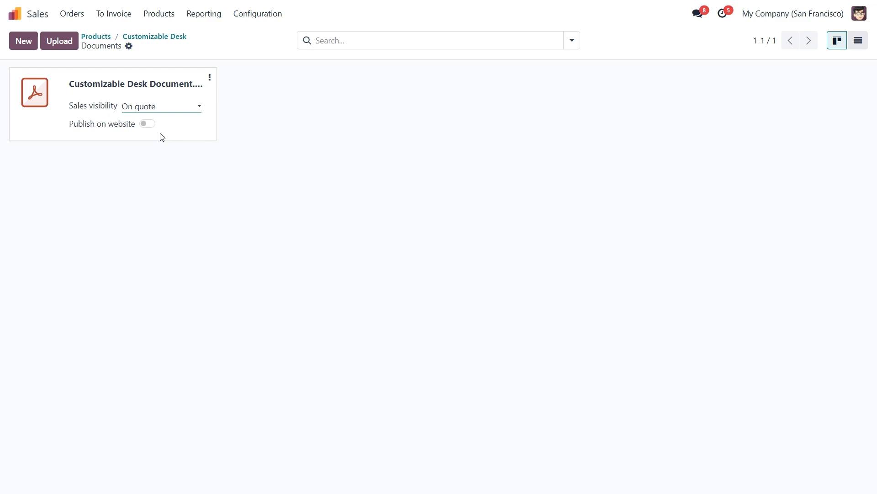
click(146, 123)
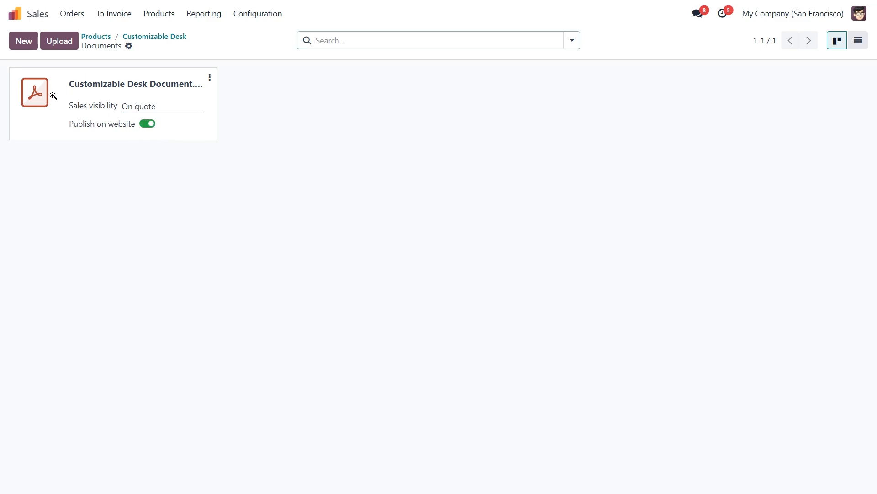
click(72, 14)
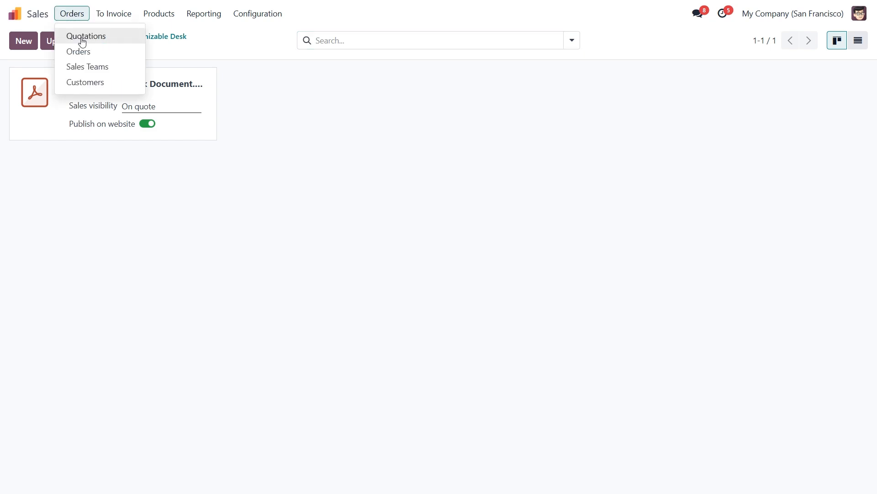
- Create a new quotation for Deco Addict with one Customizable Desk (Steel, White) line
click(85, 36)
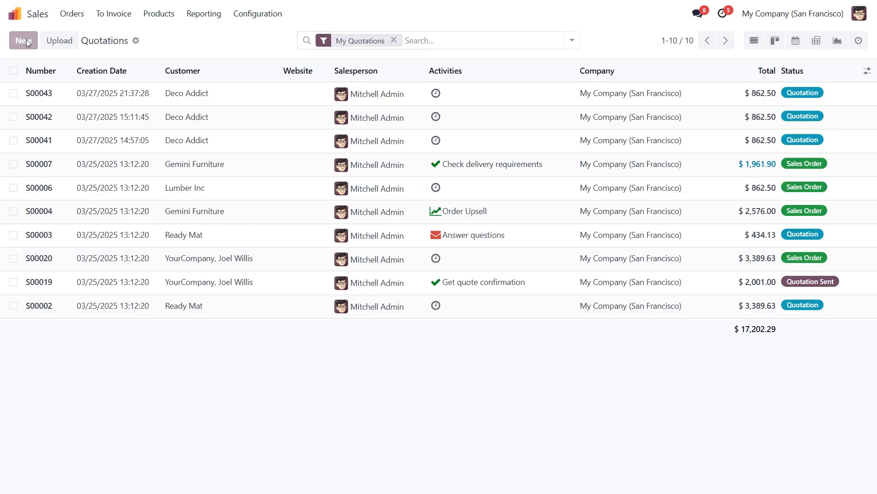
click(22, 40)
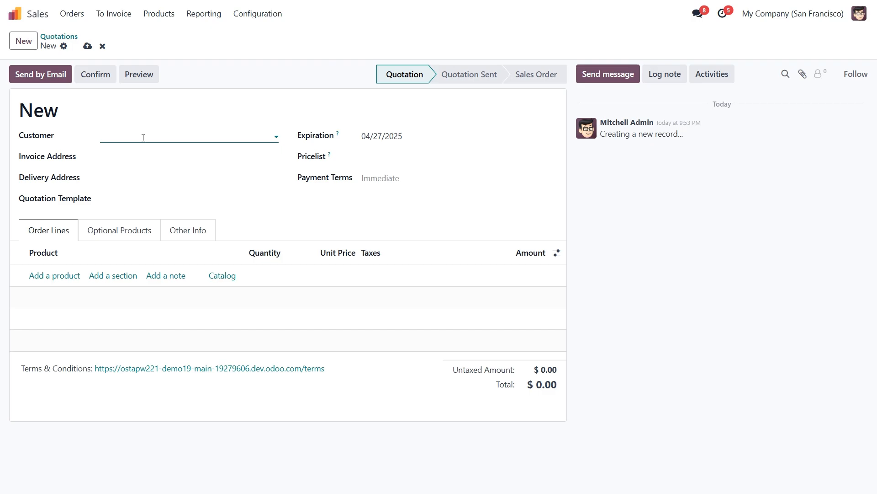
text(Deco Addict)
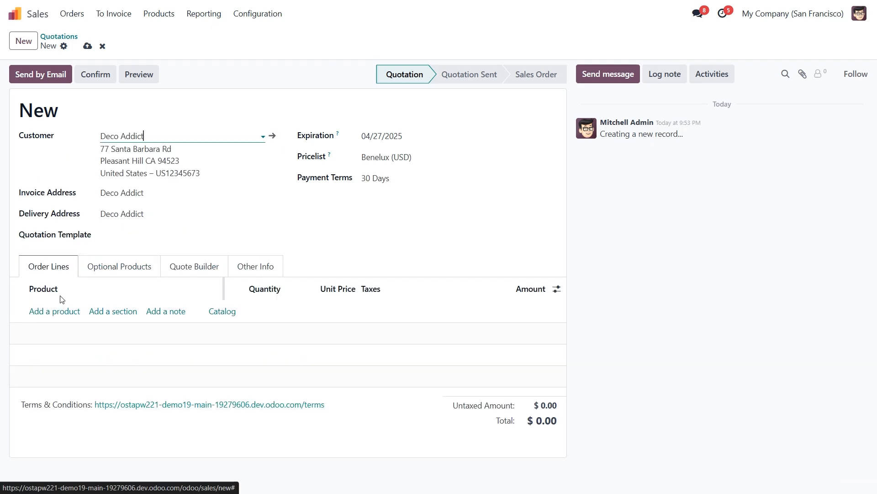
click(54, 311)
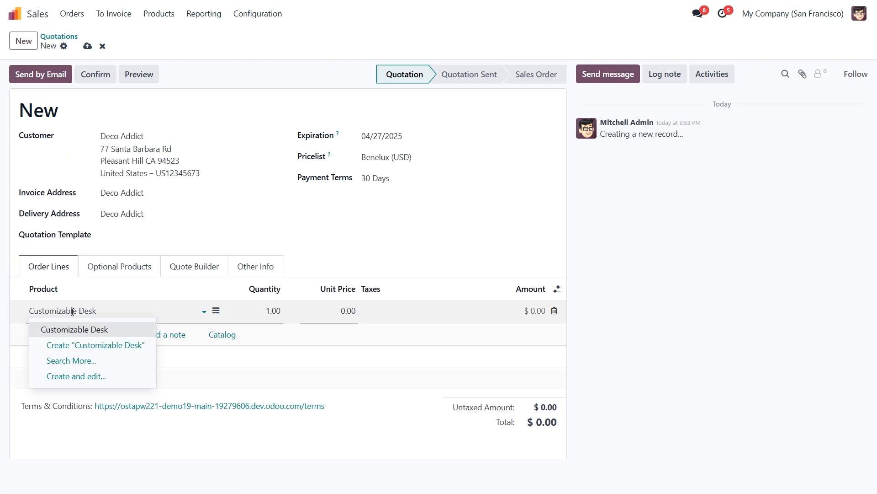
click(75, 329)
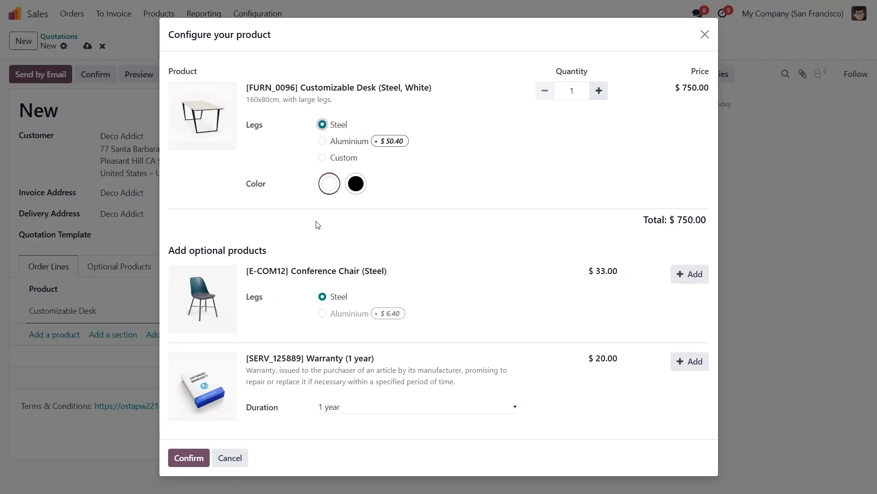
mouse_move(298, 354)
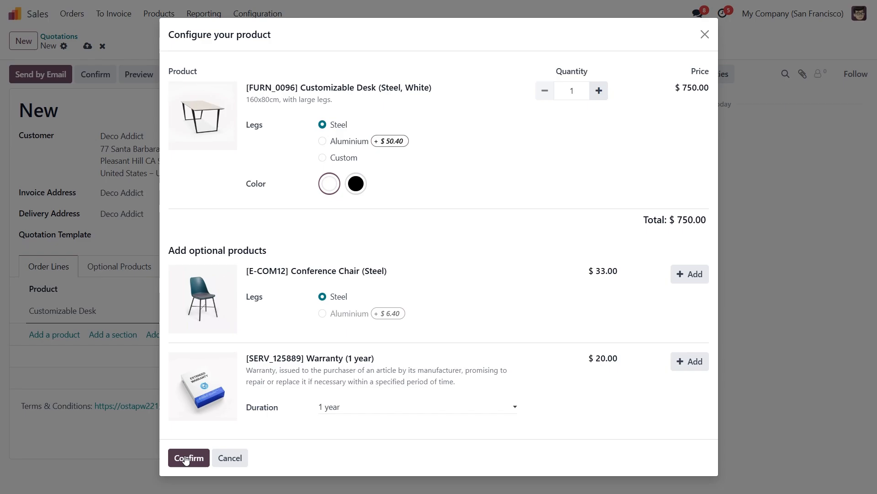
click(188, 457)
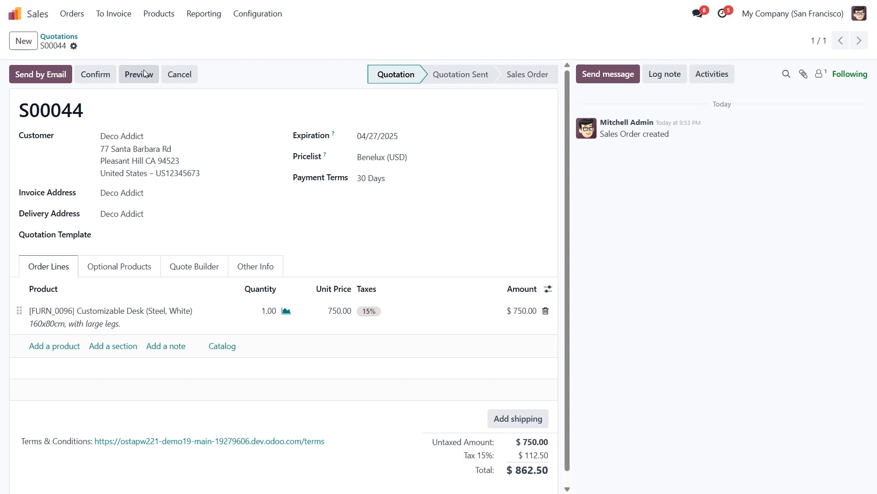
- Preview quotation S00044 in the customer portal with the desk document listed
click(138, 74)
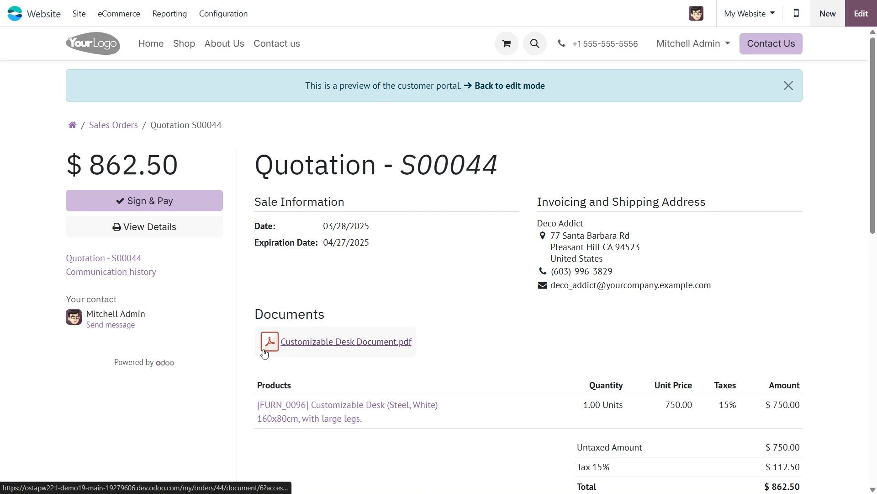
mouse_move(361, 345)
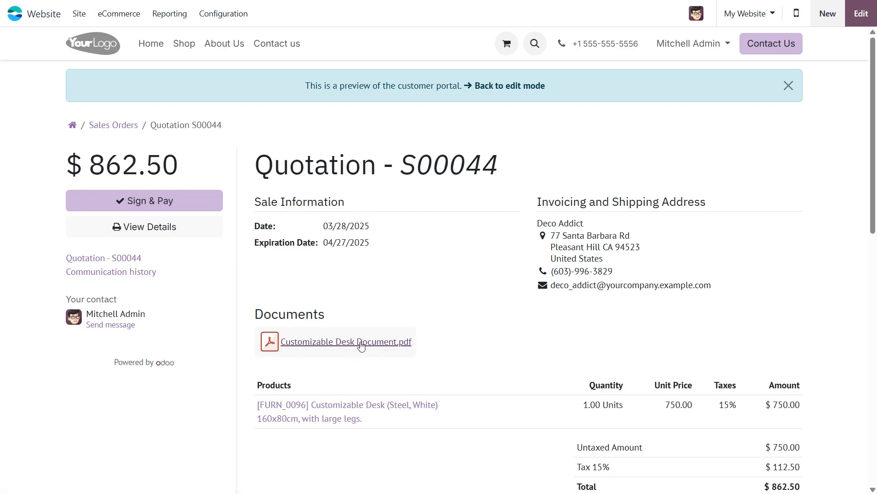
mouse_move(414, 366)
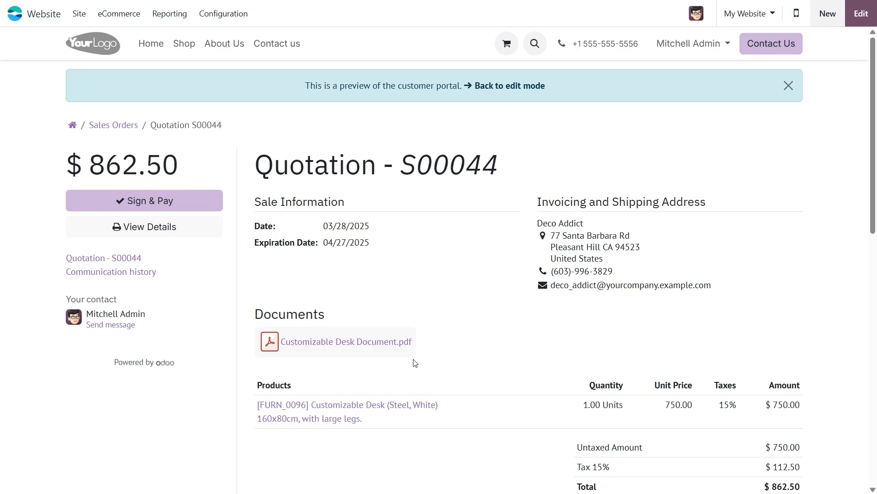
mouse_move(184, 43)
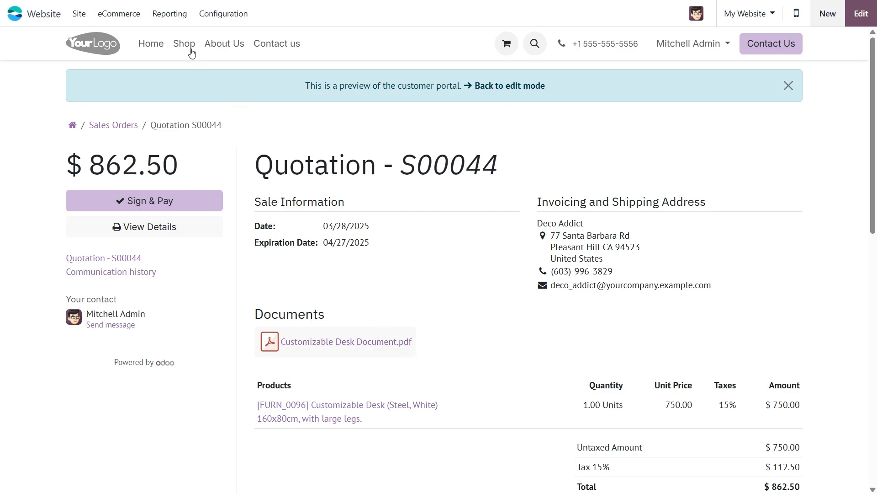
- Open the Customizable Desk shop page and download the Customizable Desk Document PDF
click(184, 44)
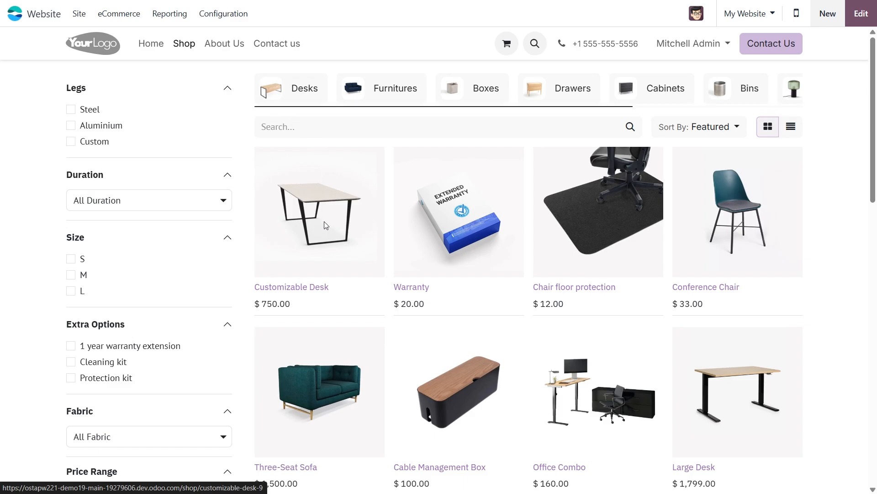
click(319, 211)
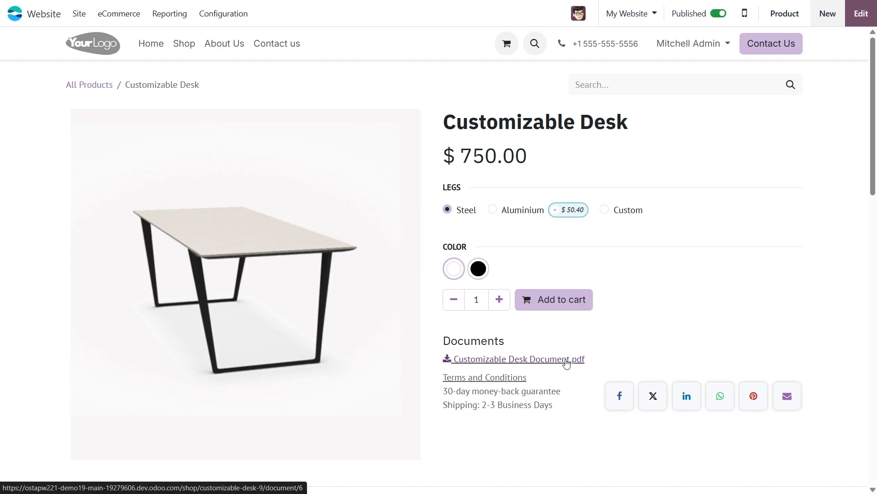
click(518, 358)
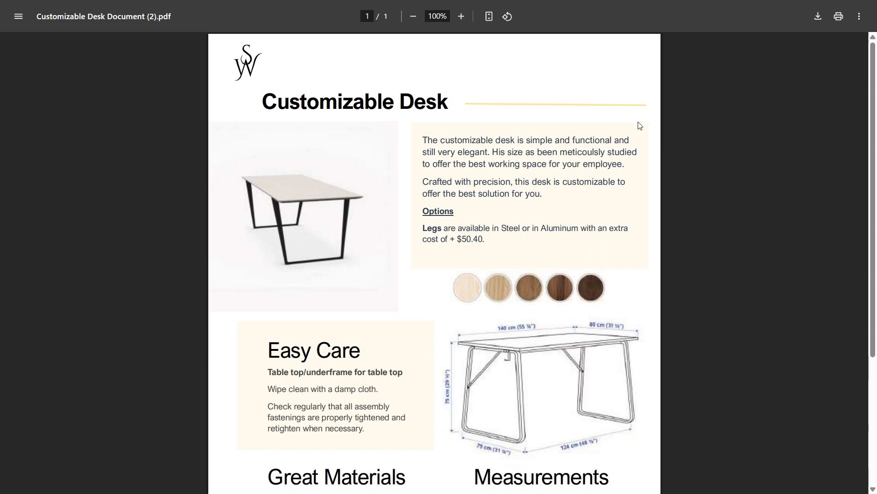
mouse_move(411, 259)
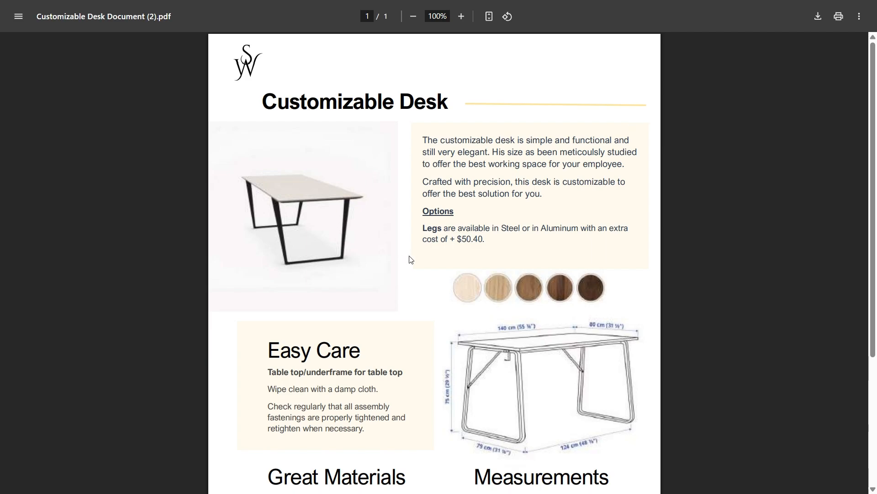
scroll(down, 3)
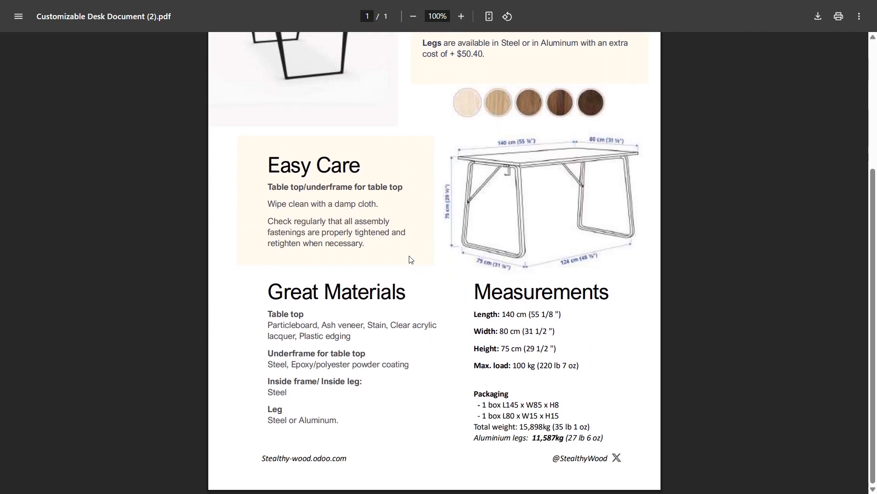
scroll(up, 3)
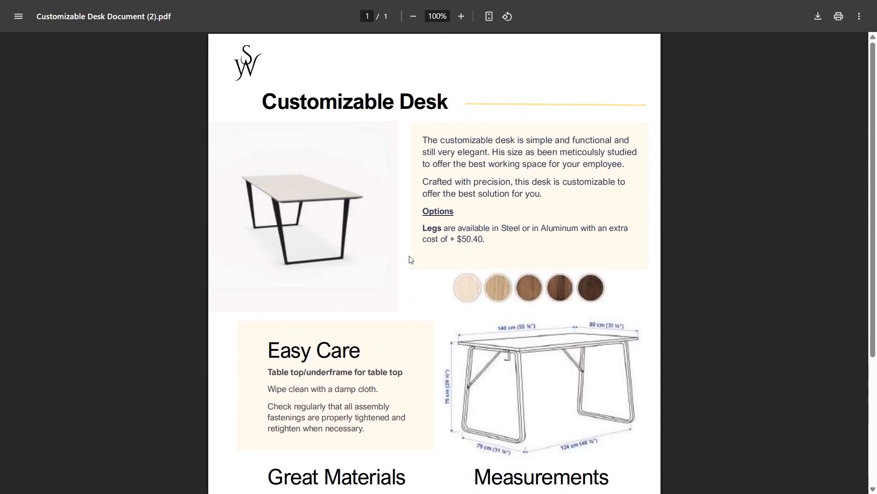
scroll(down, 3)
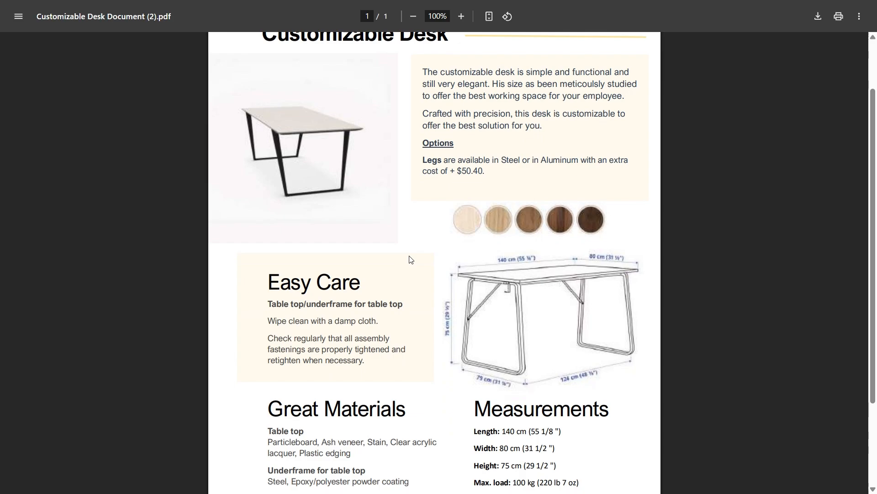